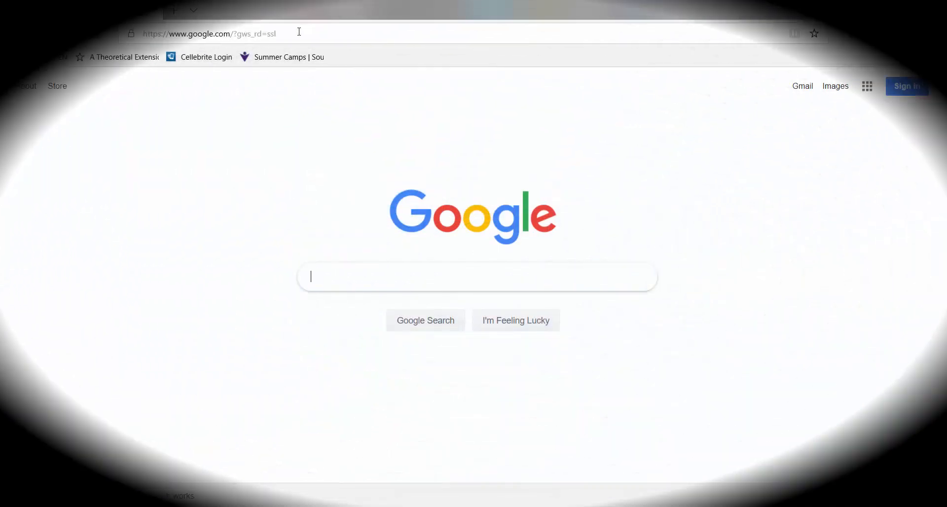
Step: Search Google for 'eicar antivirus test file' and open the eicar.org download result
type("e")
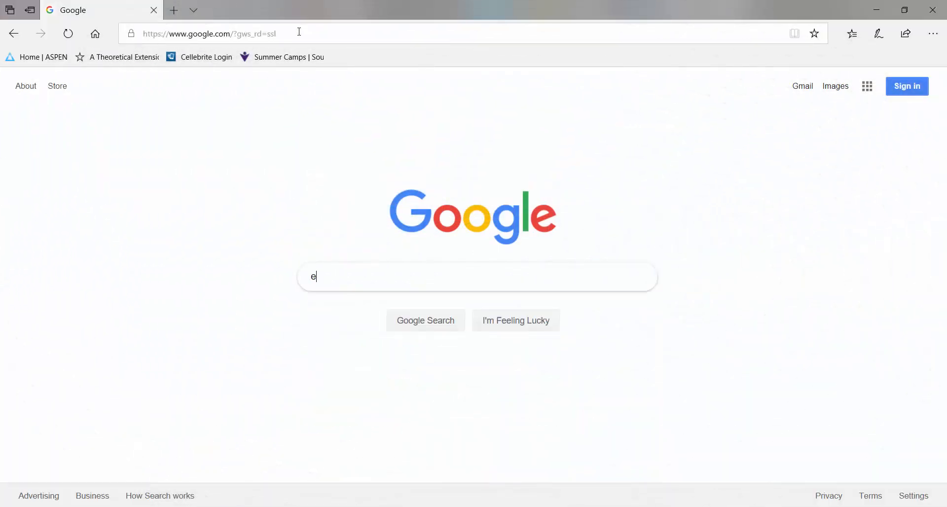
type("icar antivirus test")
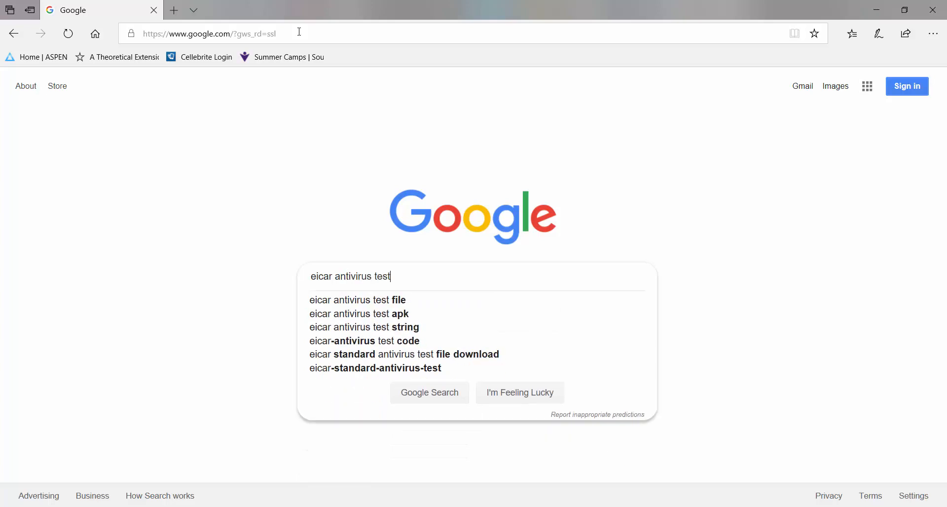
left_click(357, 300)
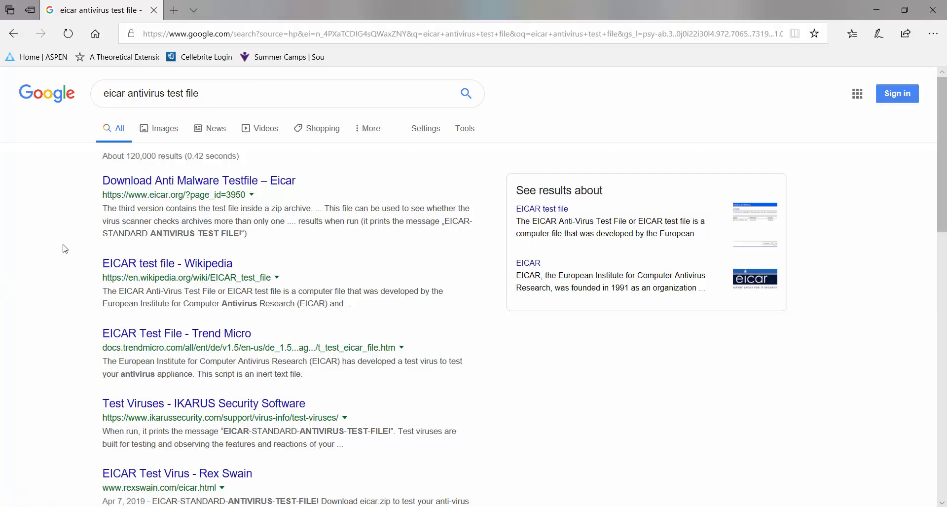
left_click(198, 180)
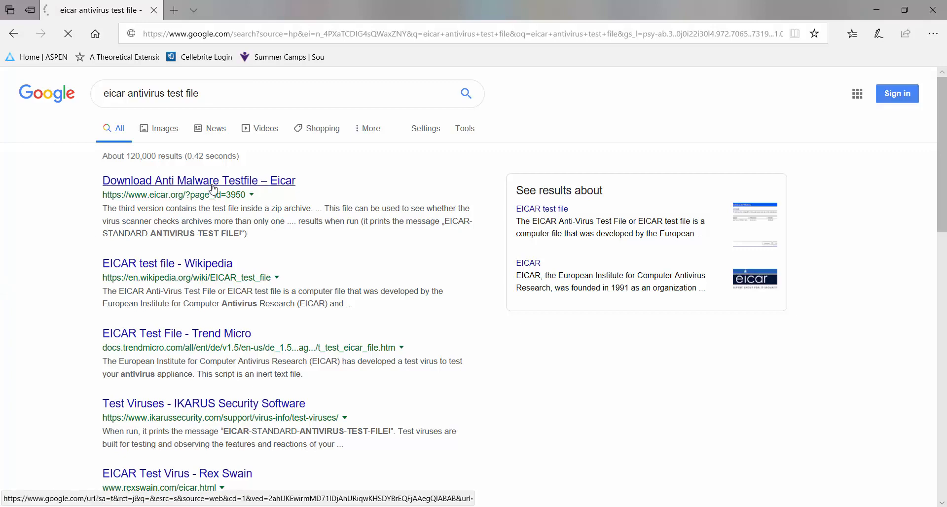
Step: Scroll the EICAR Anti Malware Testfile page down to the http download table
left_click(199, 180)
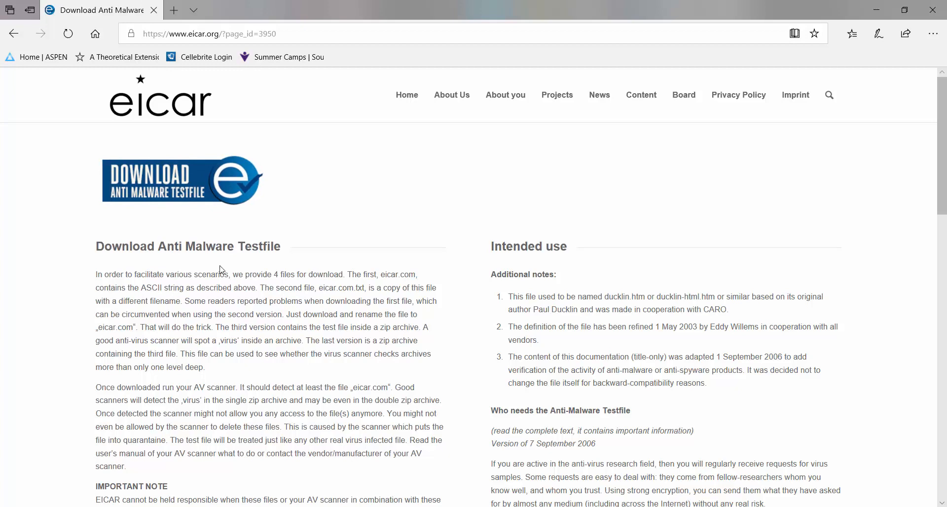
scroll("down", 3)
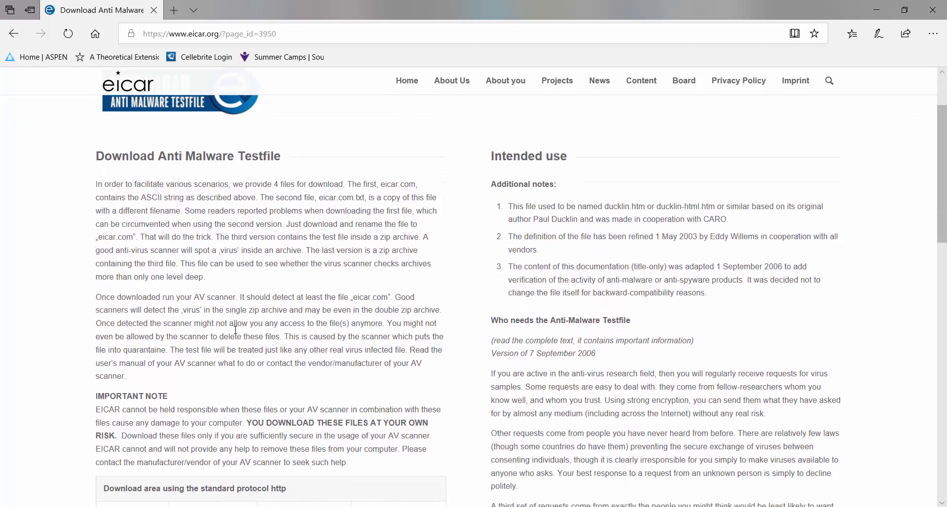
scroll("down", 3)
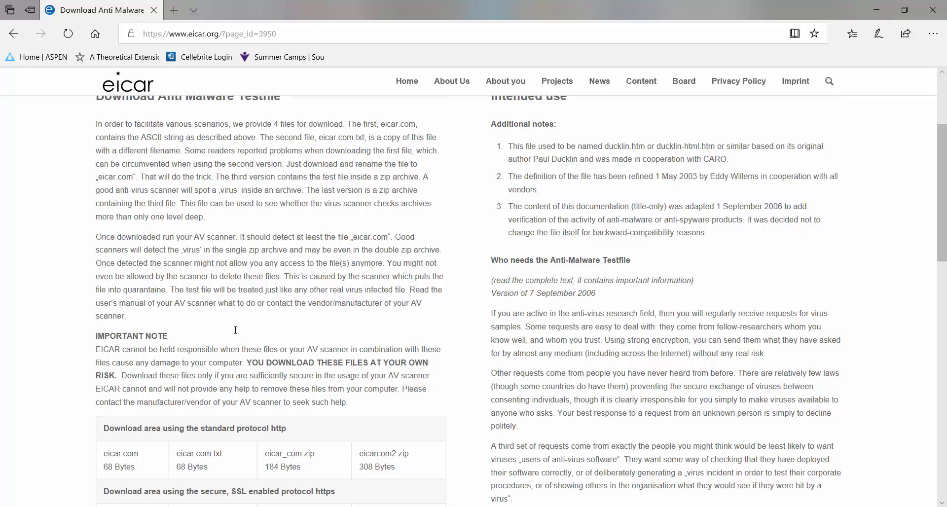
scroll("down", 3)
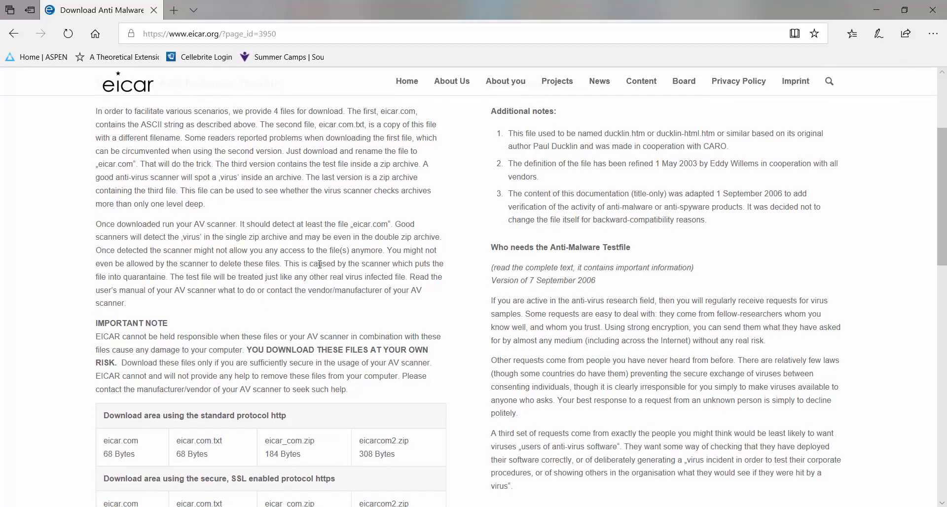
mouse_move(220, 275)
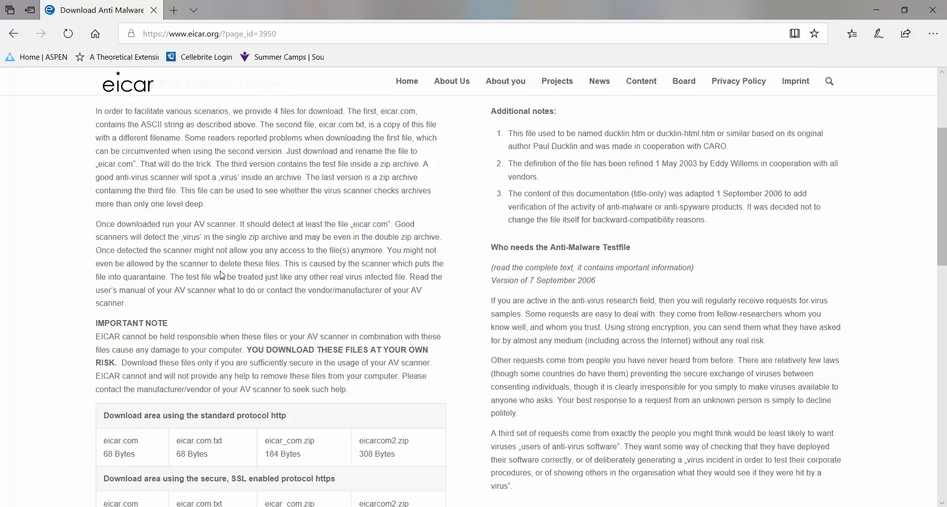
scroll("down", 3)
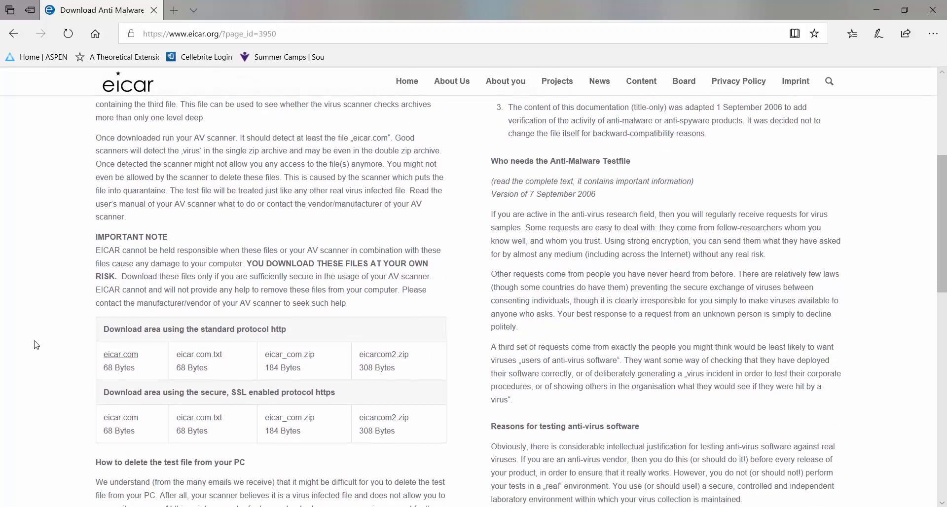
mouse_move(120, 354)
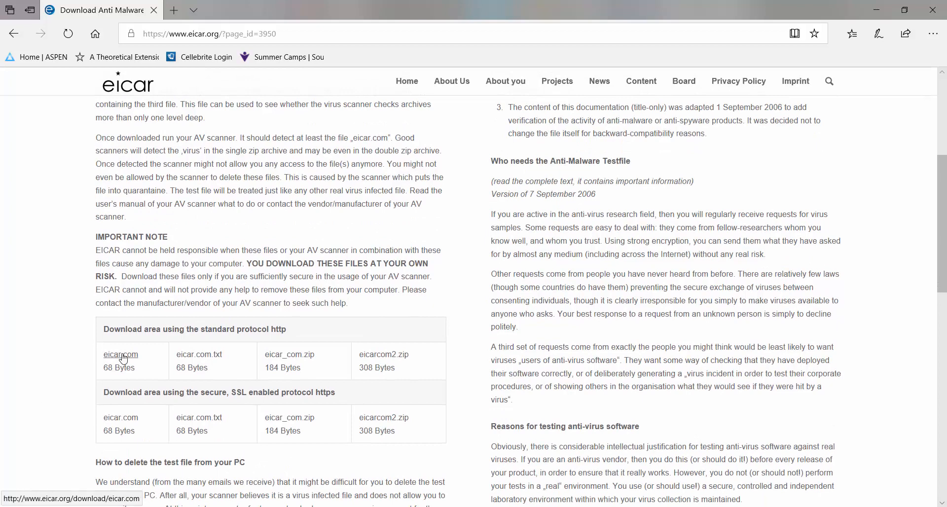
Step: Download eicar.com, review its On-Access Scan detection entry, and close the scan window
left_click(120, 354)
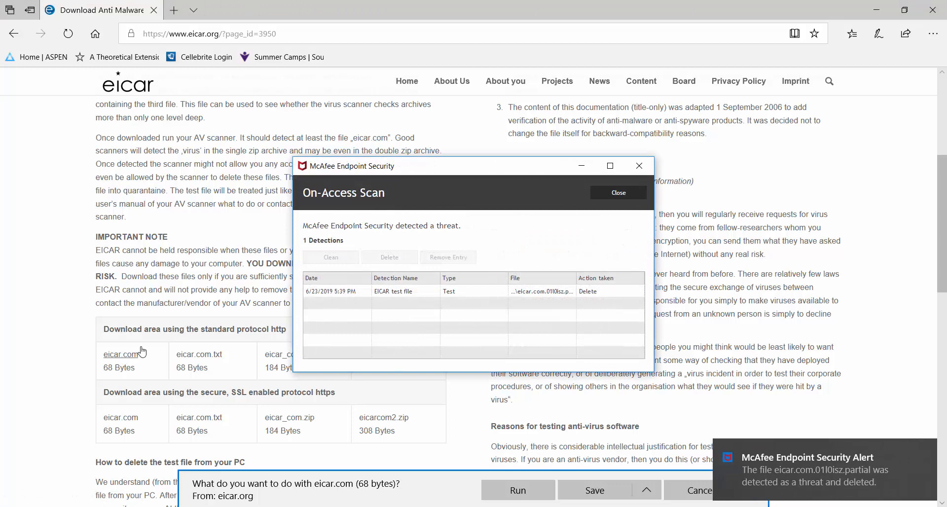
left_click(398, 291)
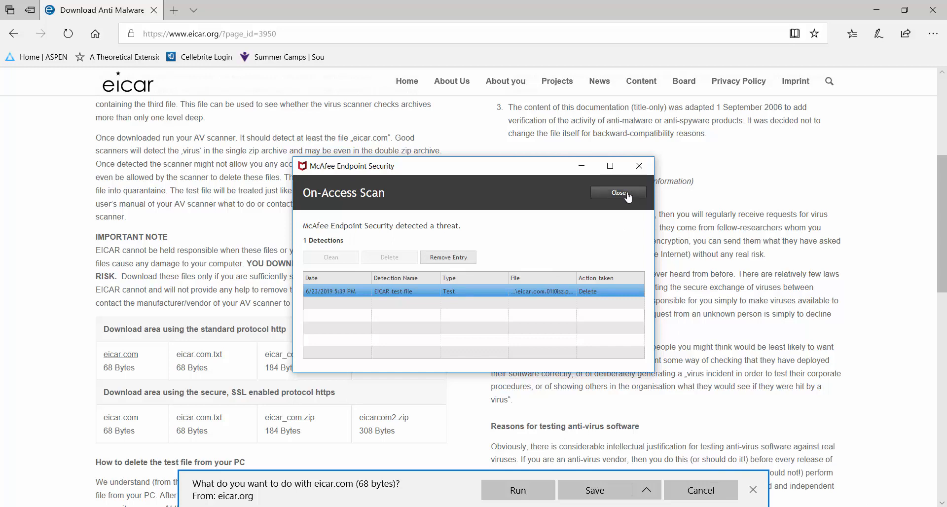
left_click(617, 192)
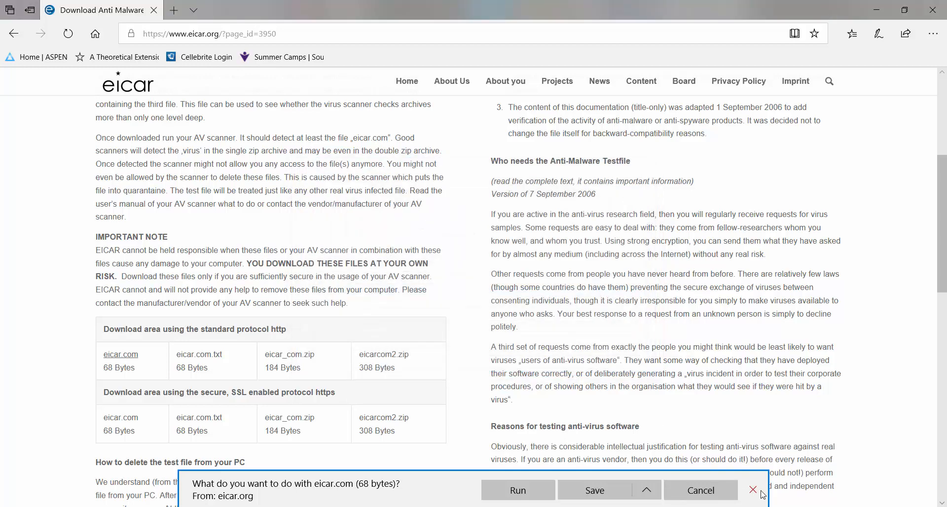
Step: Dismiss the eicar.com download prompt and start downloading eicar_com.zip
left_click(754, 490)
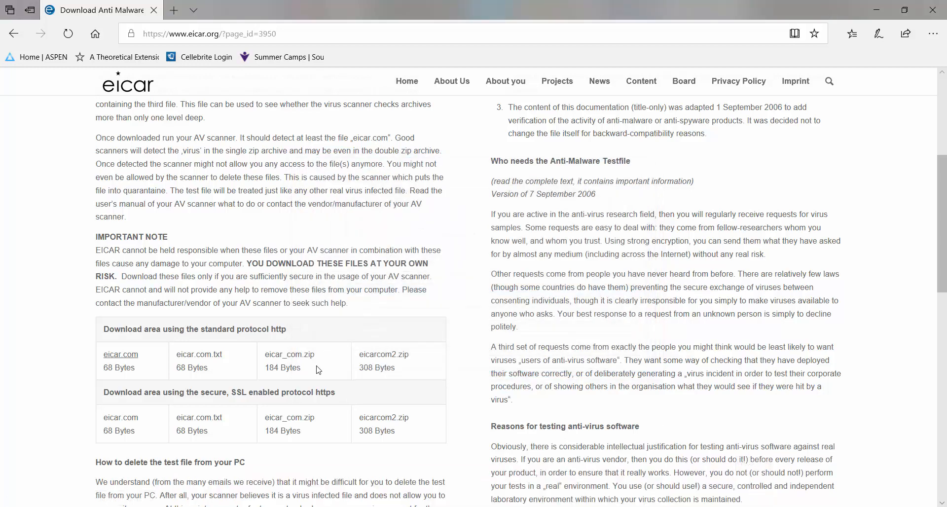
left_click(289, 354)
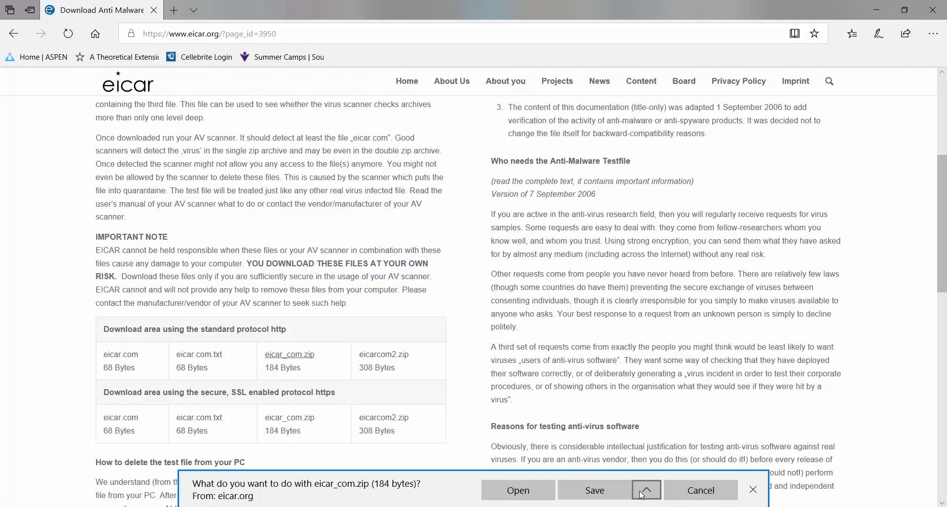
Step: Save eicar_com.zip to the Desktop via Save as
left_click(646, 490)
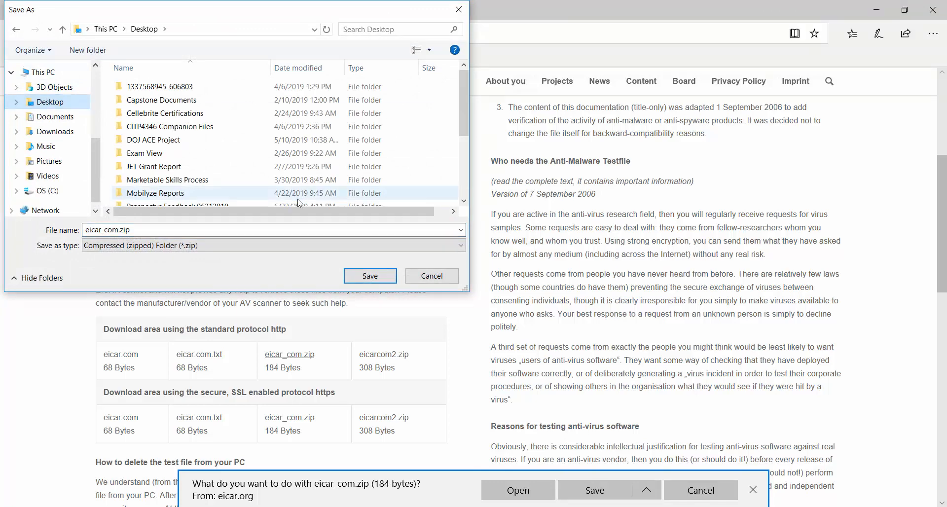
left_click(370, 277)
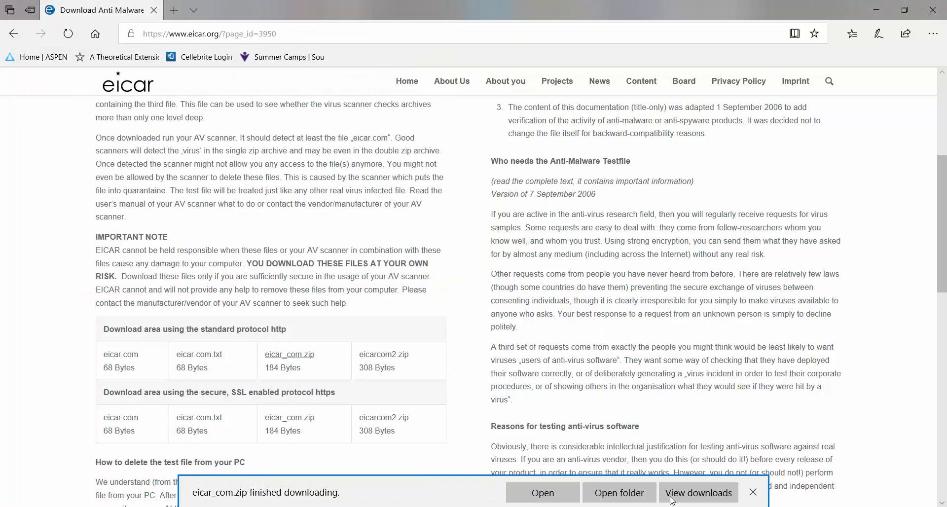
Step: Open eicar_com.zip, triggering a second EICAR detection, and close the scan results window
left_click(753, 493)
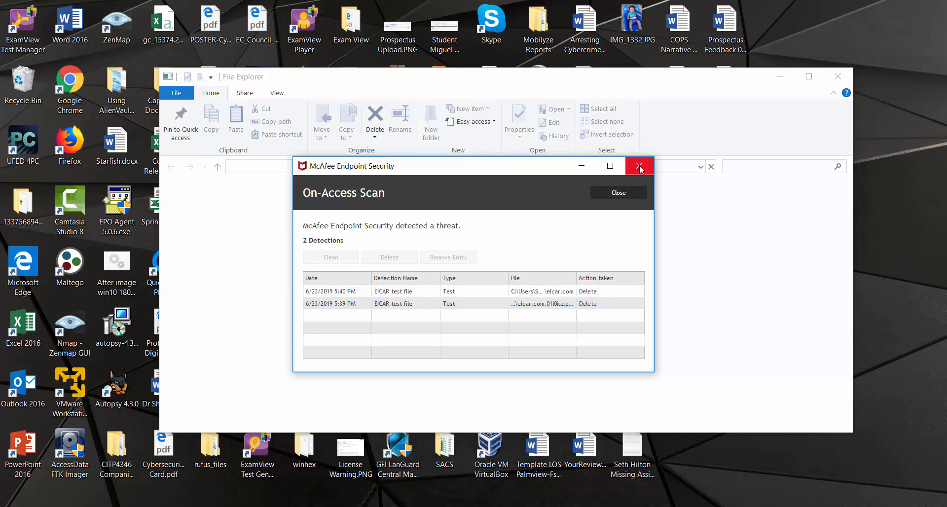
left_click(640, 166)
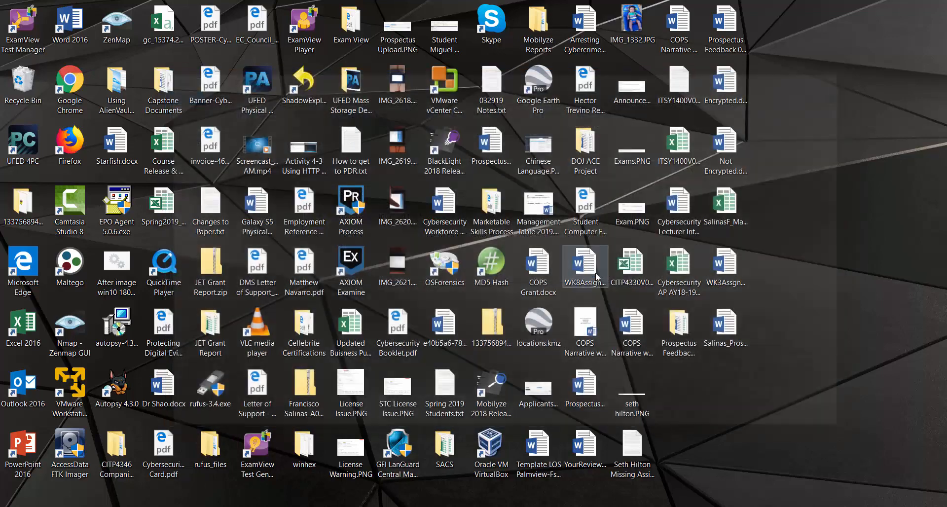
left_click(728, 435)
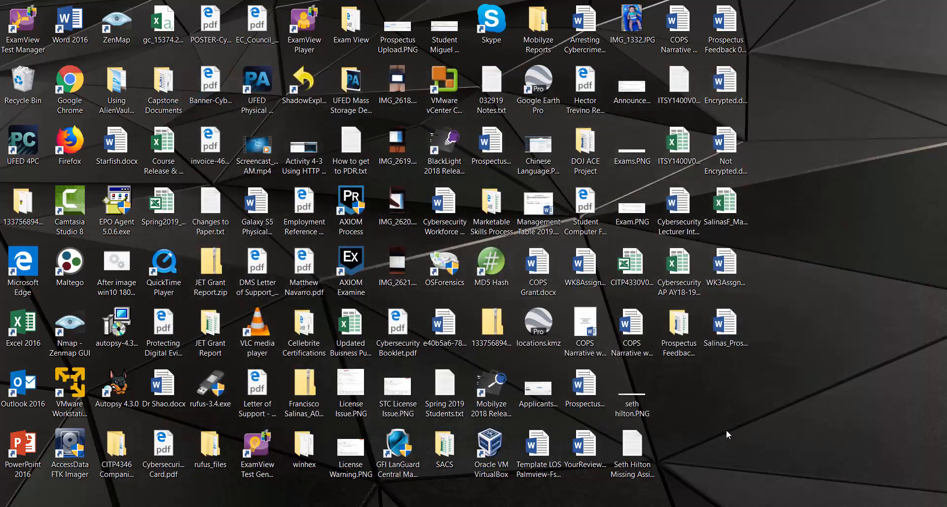
mouse_move(726, 420)
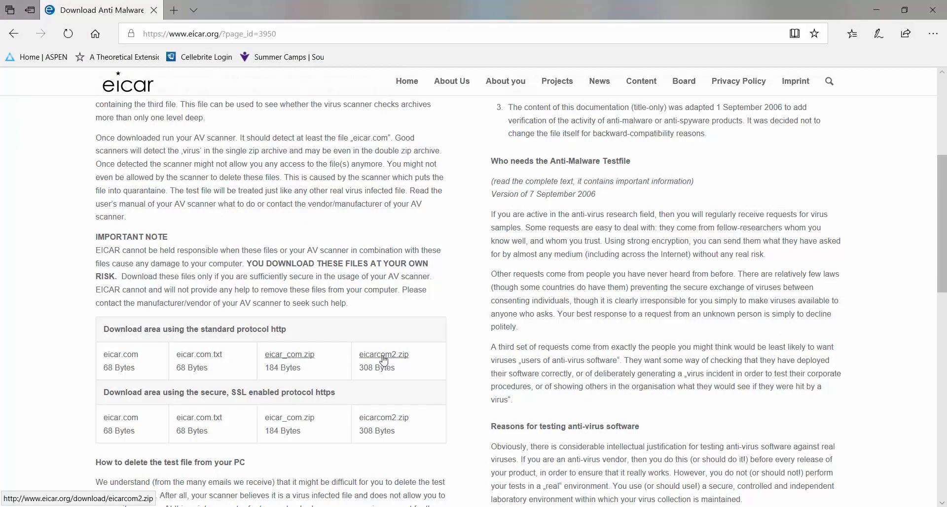
Step: Download eicarcom2.zip and save it to the Desktop via Save as
left_click(383, 354)
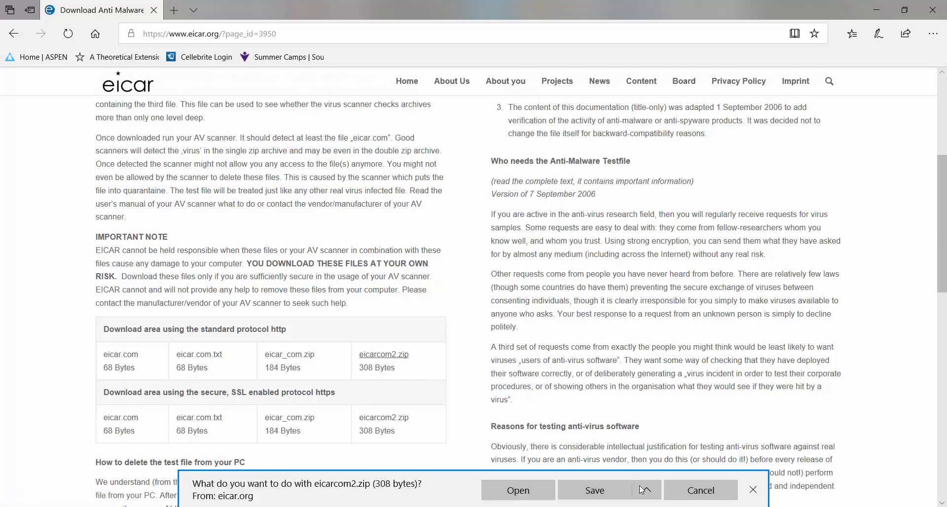
left_click(646, 489)
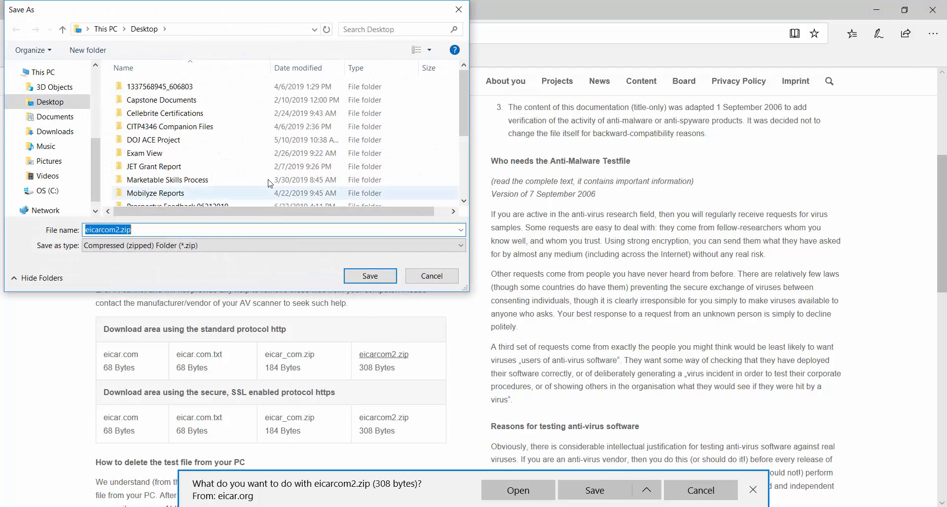
left_click(370, 275)
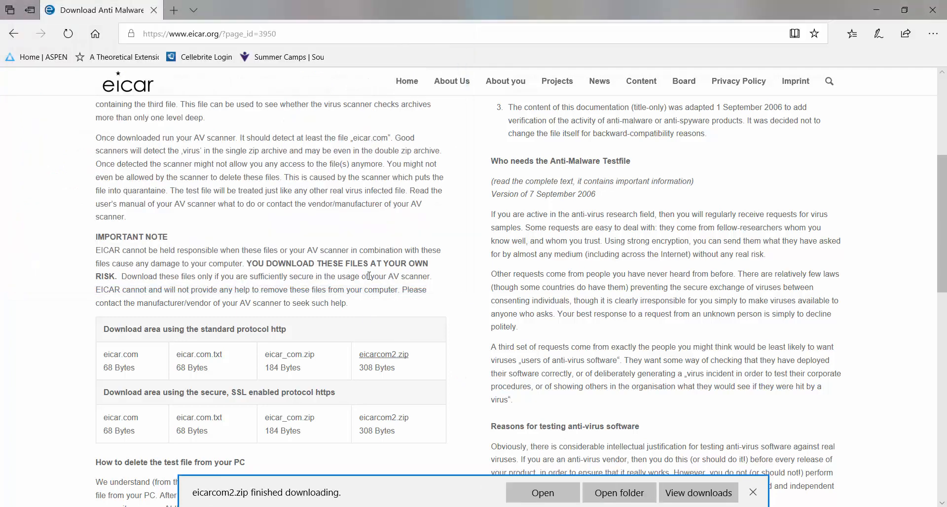
left_click(752, 493)
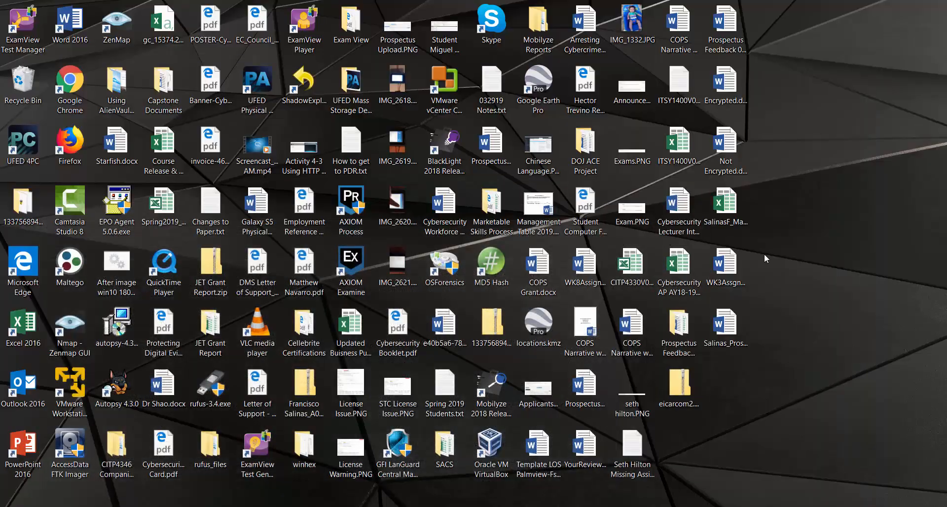
Step: Open eicarcom2.zip from the desktop, acknowledge the access-denied error, revealing a third deleted detection
left_click(679, 387)
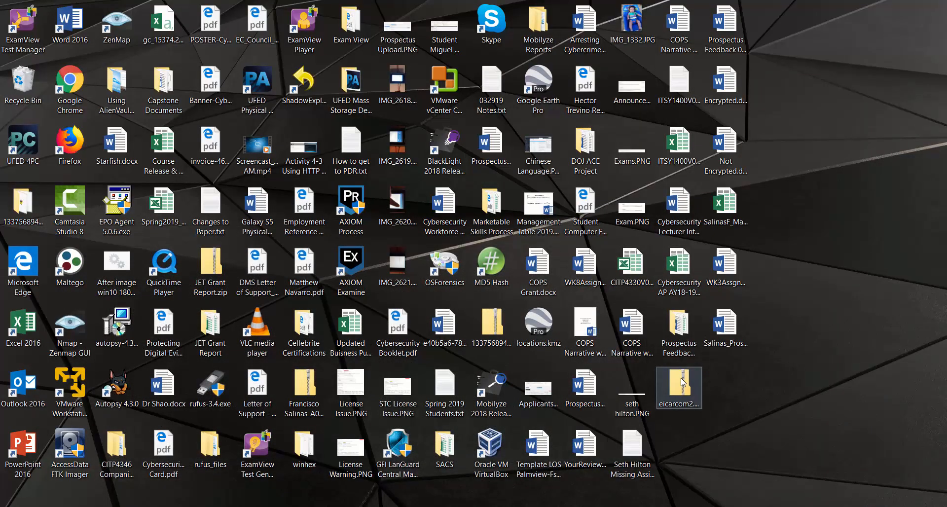
double_click(679, 385)
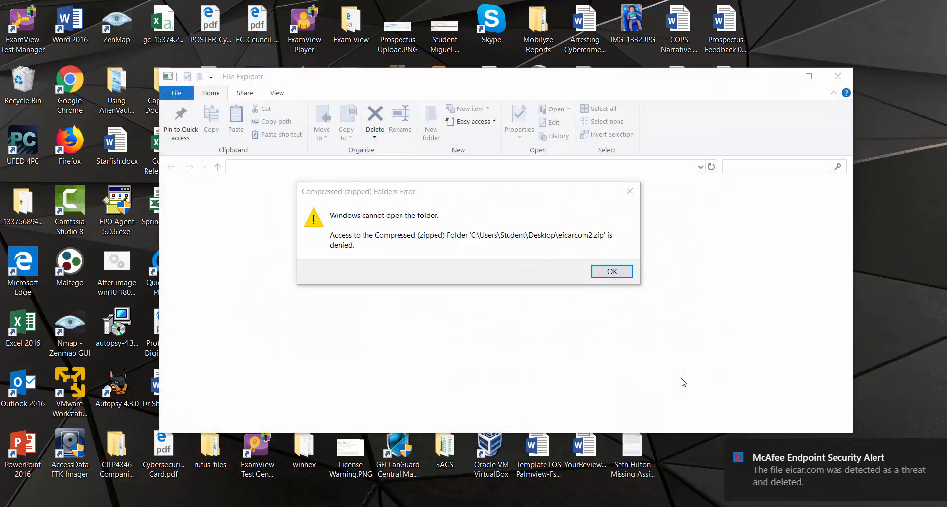
left_click(612, 272)
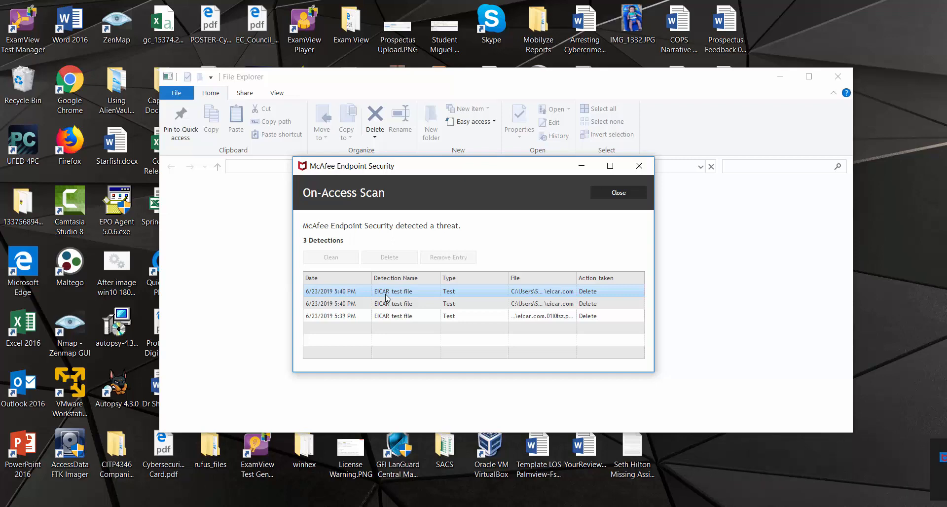
mouse_move(639, 165)
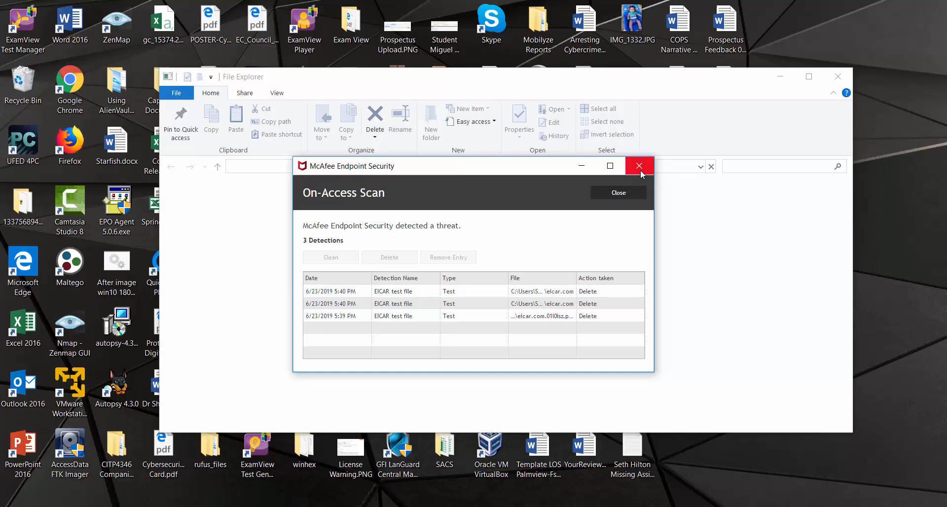
mouse_move(639, 166)
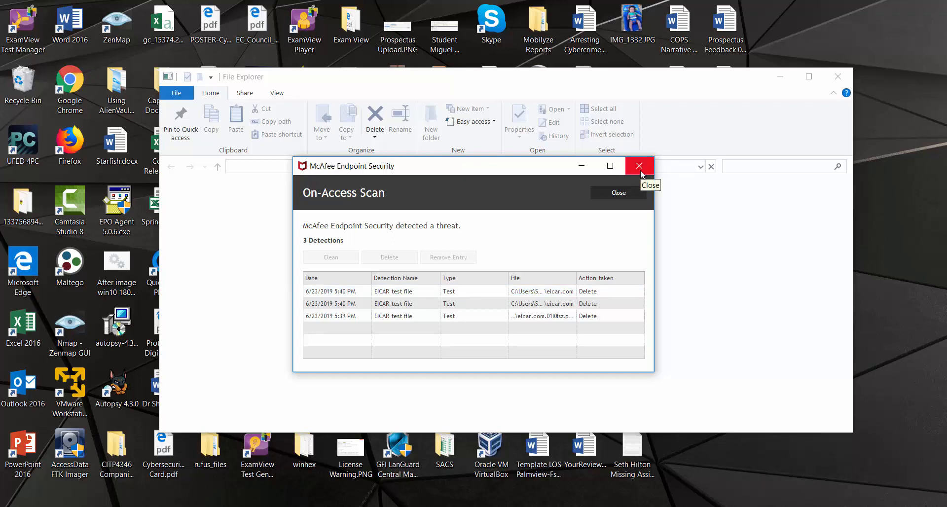